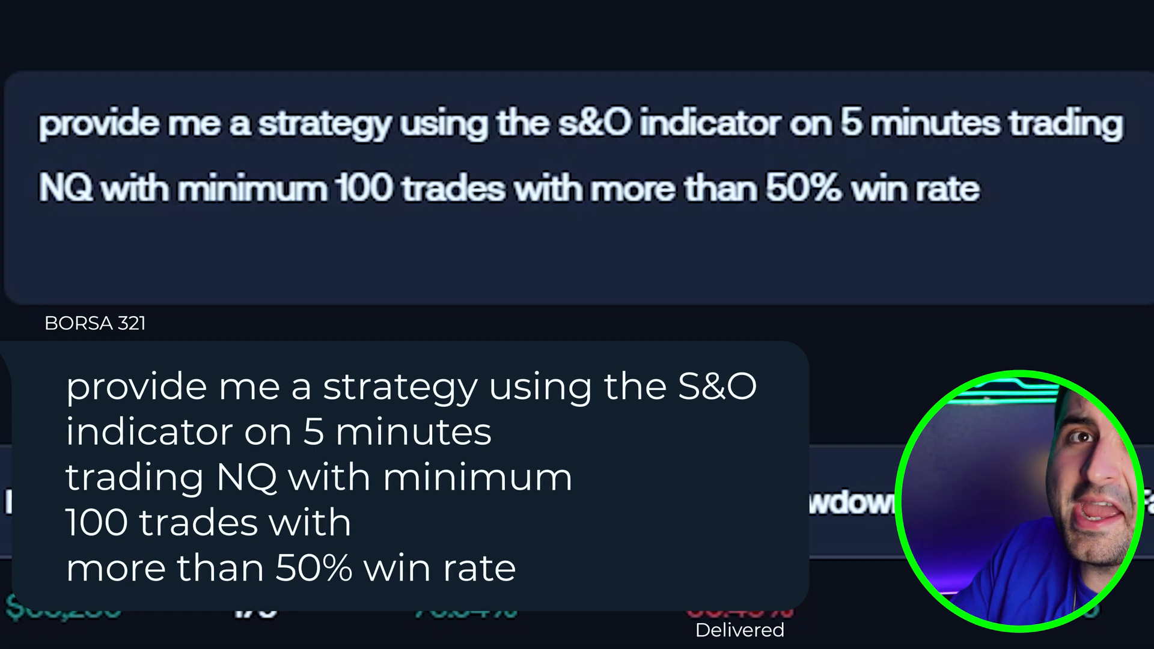
- Search the Indicators library for 'backtest' and add the LuxAlgo Backtester (S&O)
scroll("down", 3)
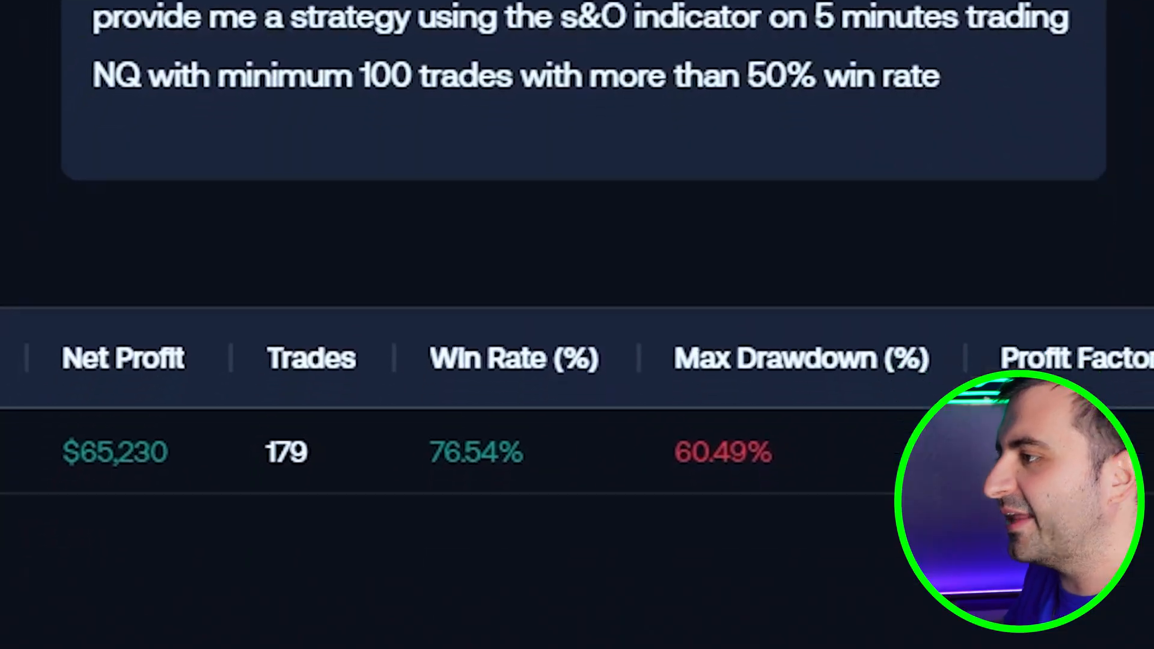
scroll("down", 3)
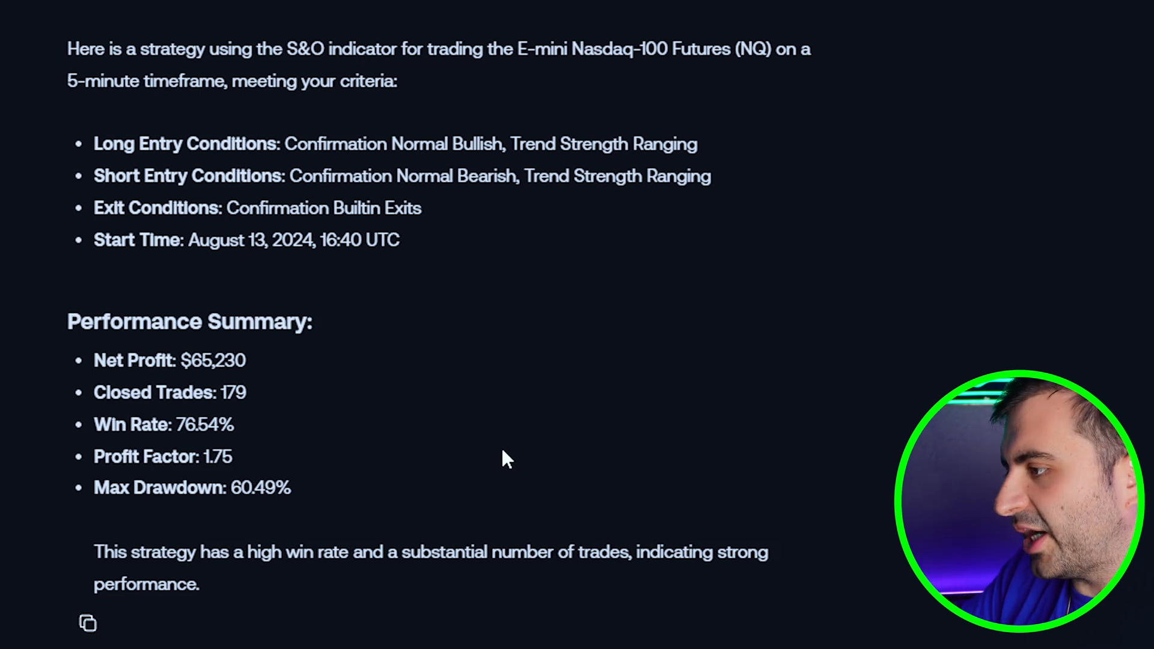
scroll("down", 3)
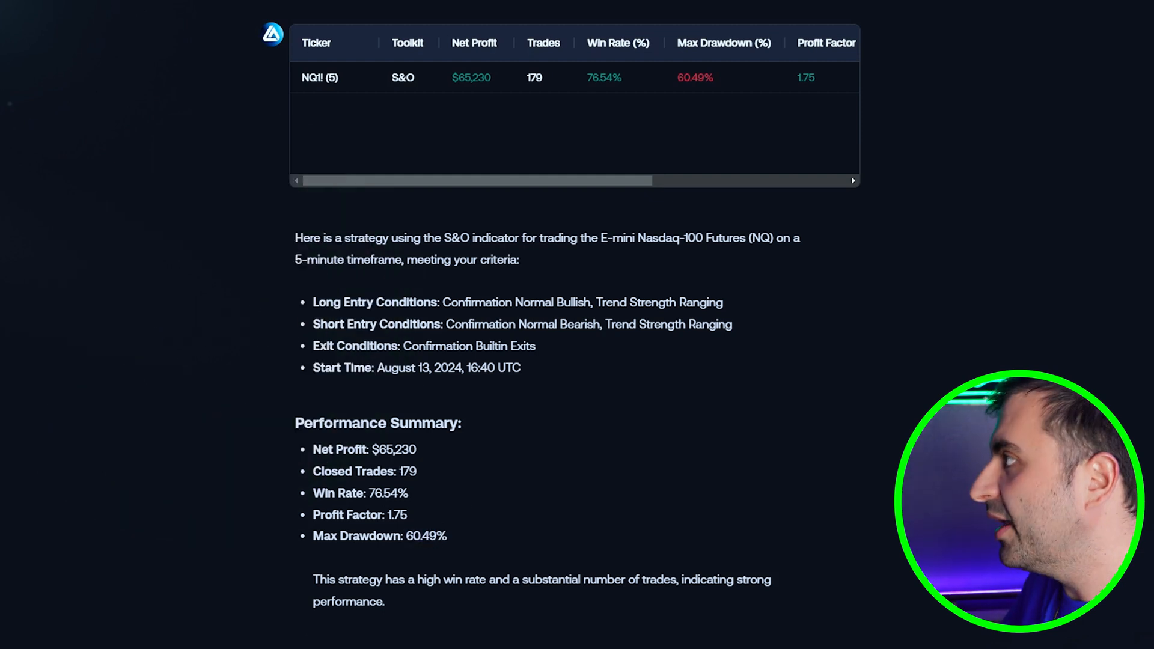
scroll("down", 3)
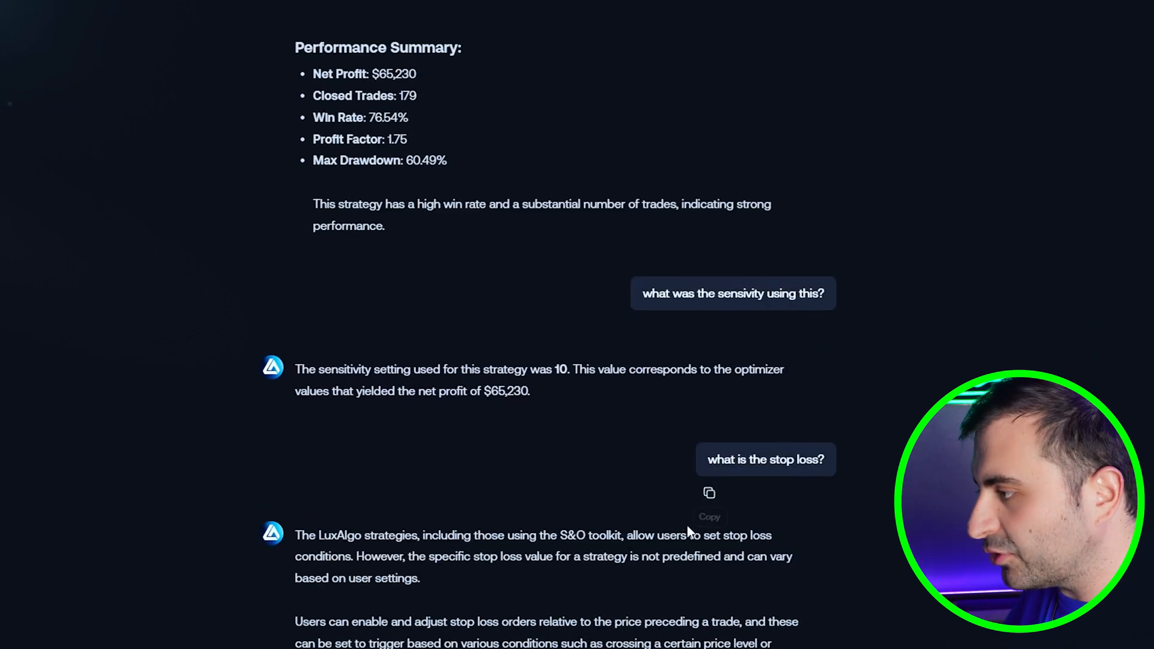
scroll("down", 3)
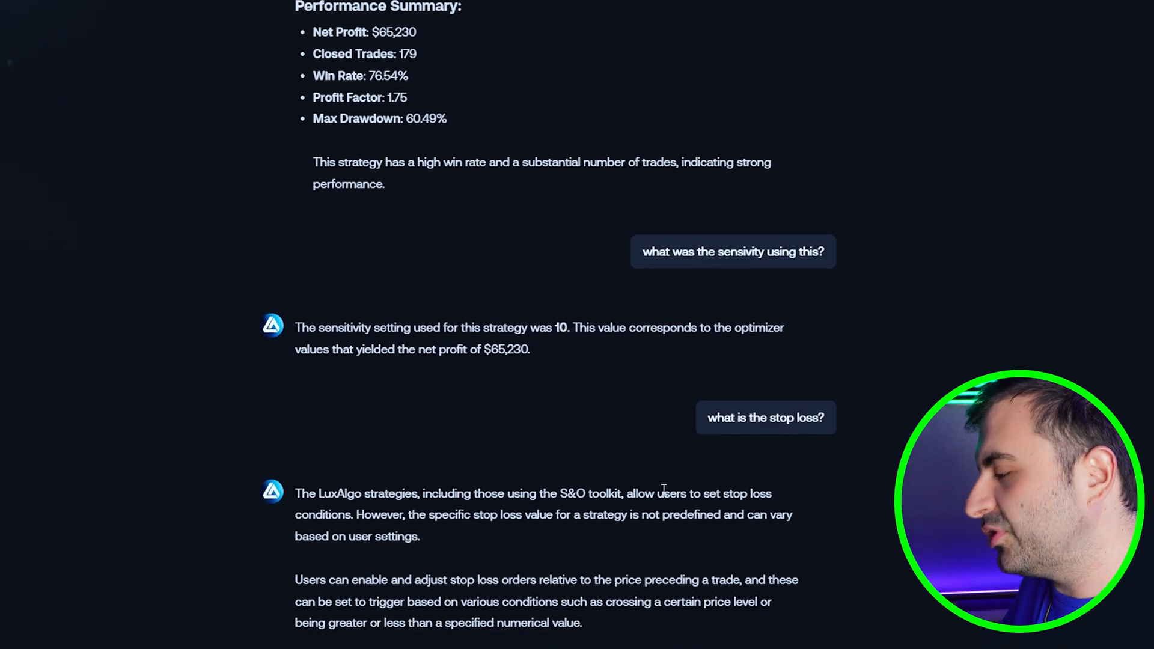
scroll("down", 3)
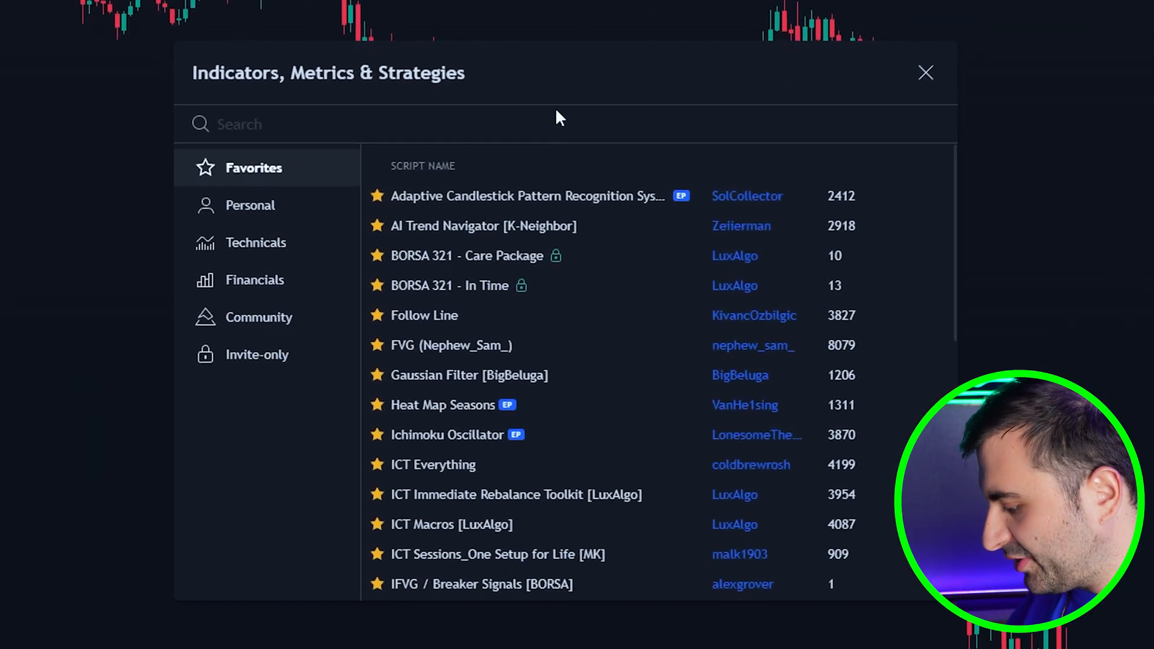
type("backtest")
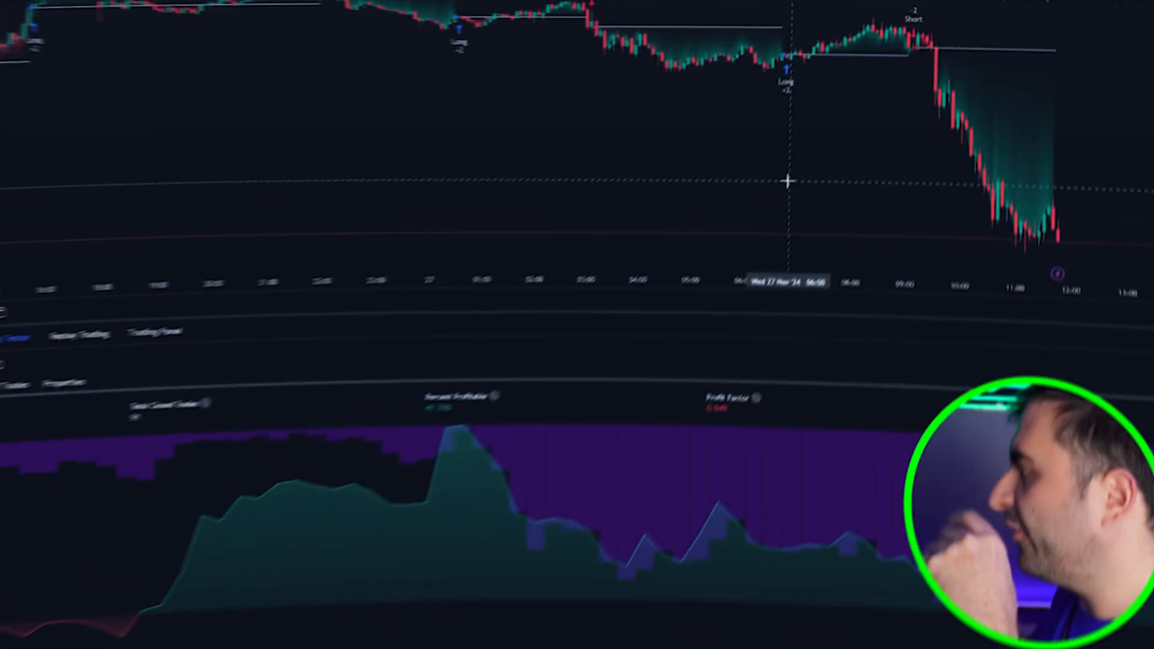
- Show the NQ chart in 5-minute candles with the backtester applied
left_click(197, 11)
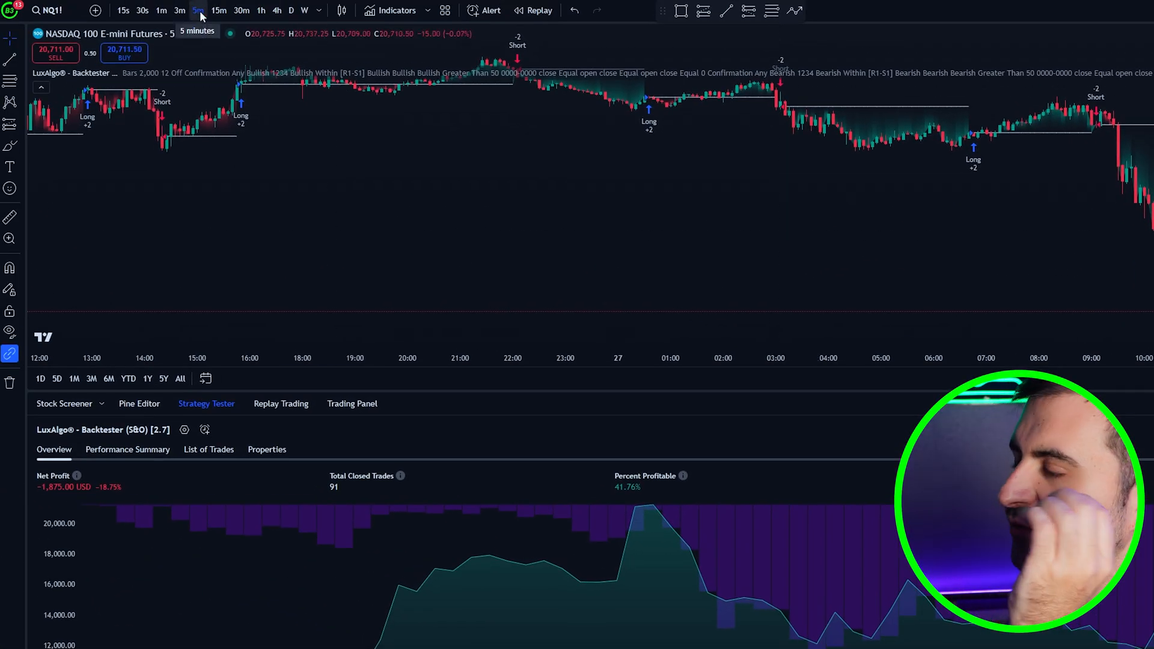
left_click(197, 11)
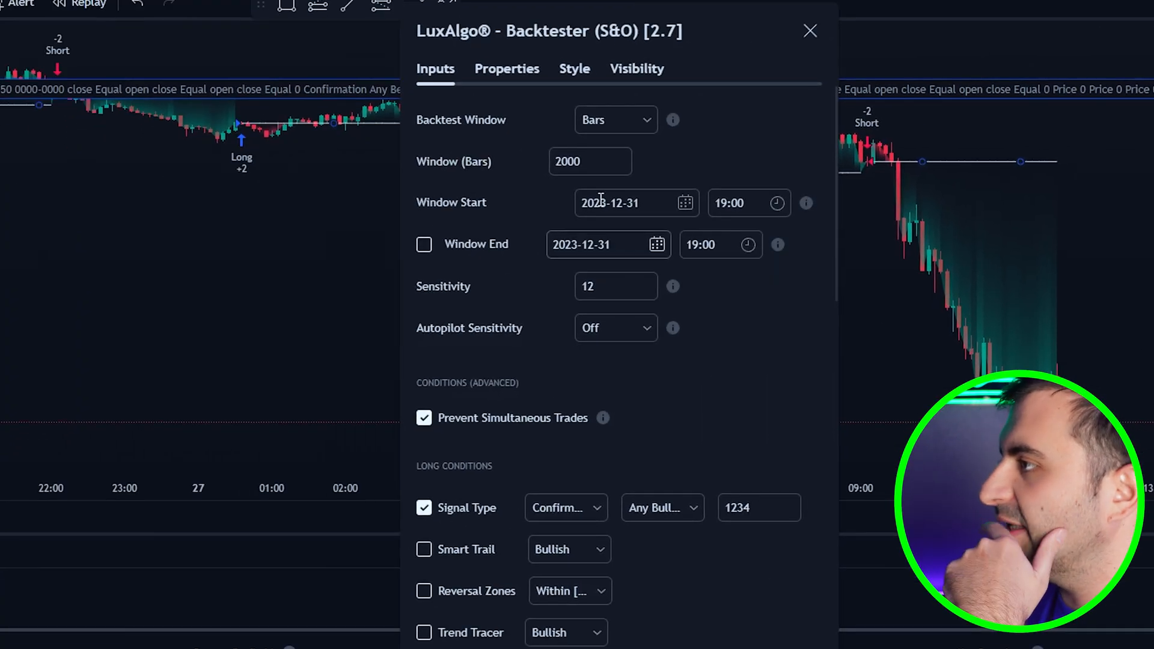
- Set Window (Bars) to 10000 and Window Start to 2024-08-12
type("10000")
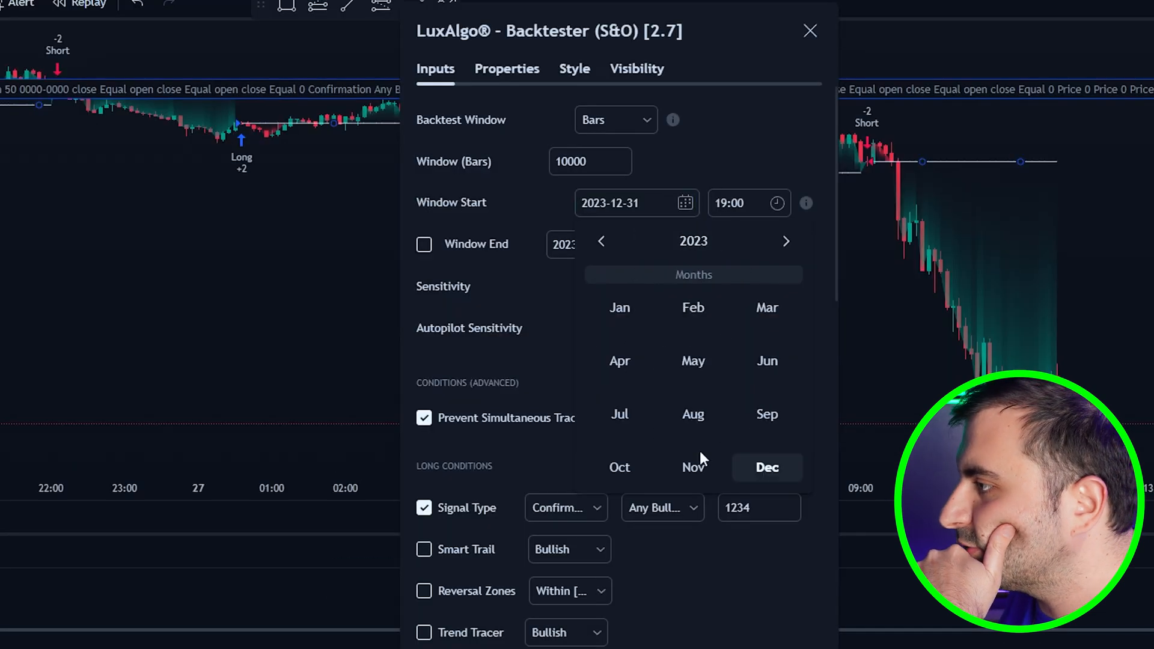
left_click(692, 241)
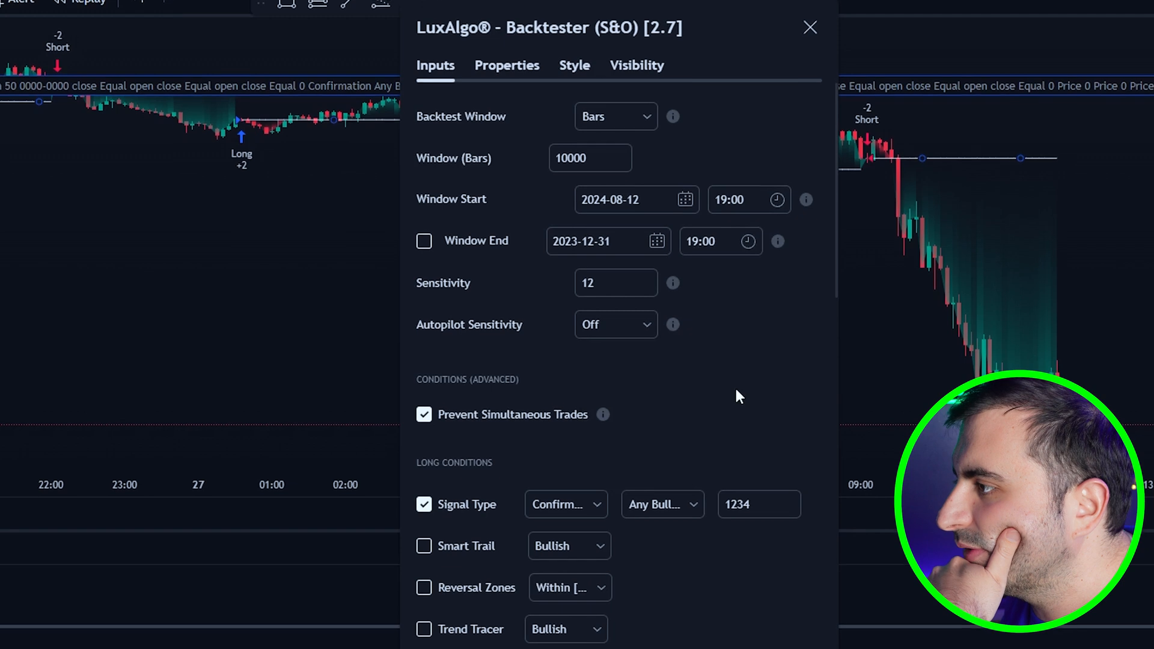
scroll("down", 3)
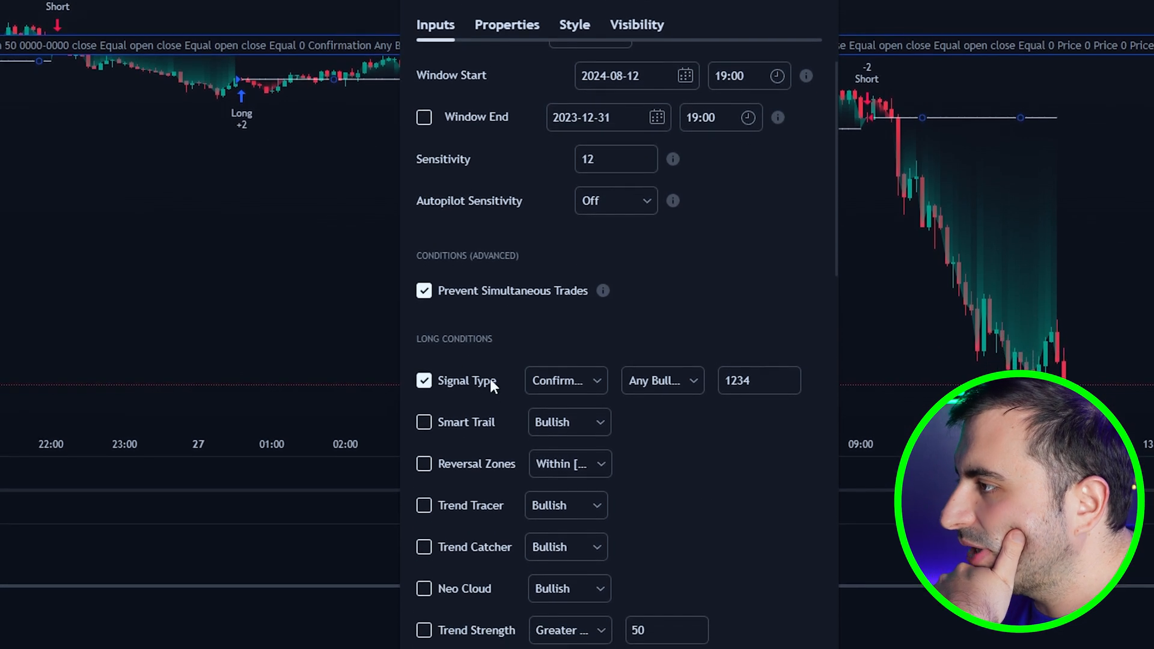
scroll("down", 3)
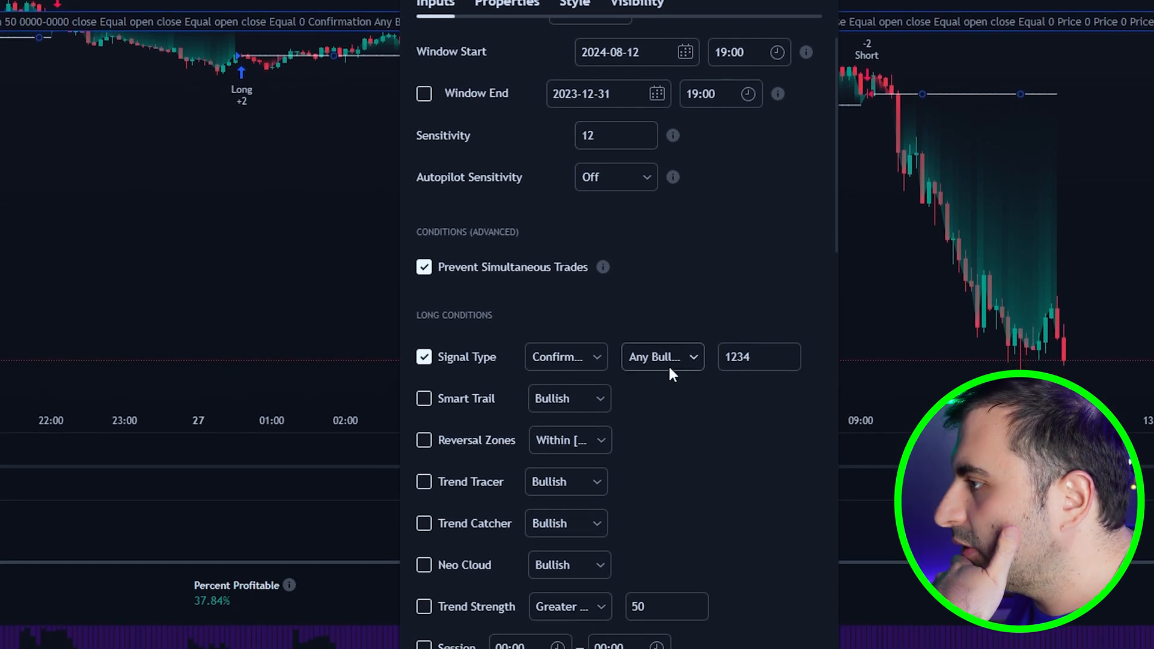
- Use Normal signals with Trend Strength Greater Than 50 for longs and Lower Than 50 for shorts
left_click(566, 357)
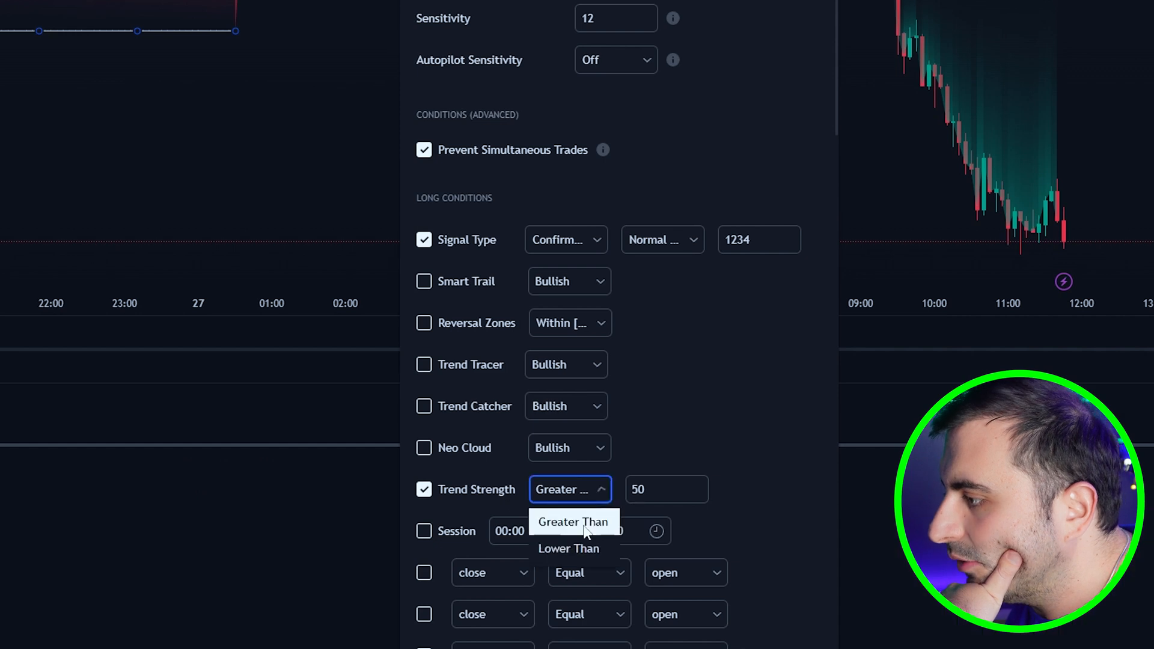
left_click(568, 548)
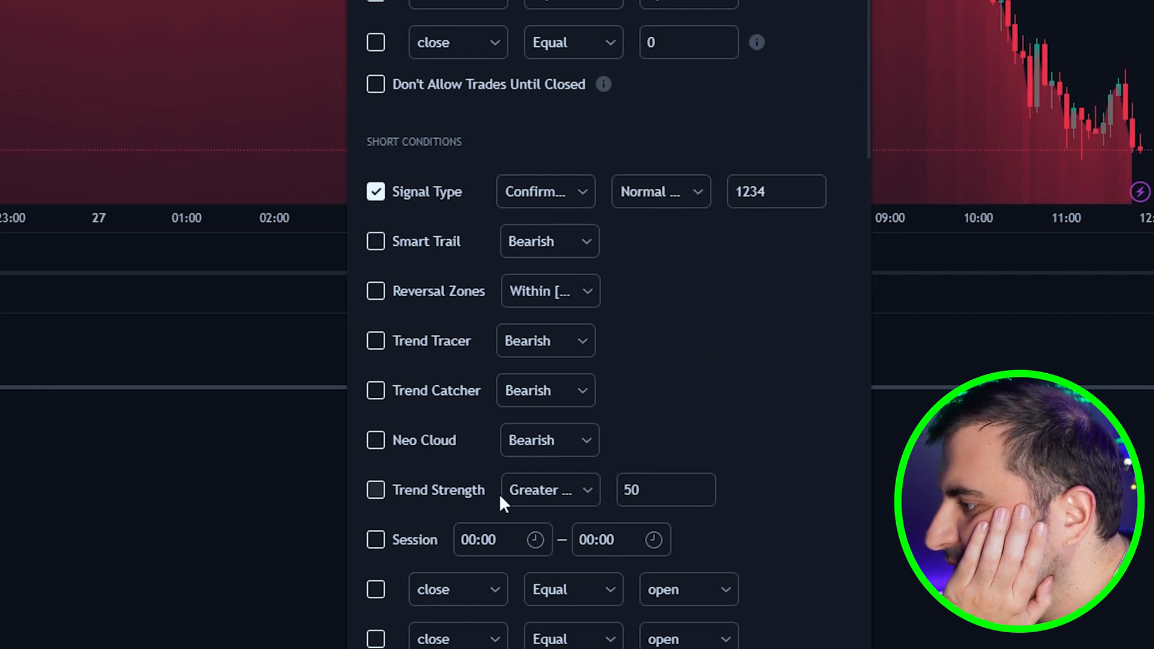
left_click(375, 490)
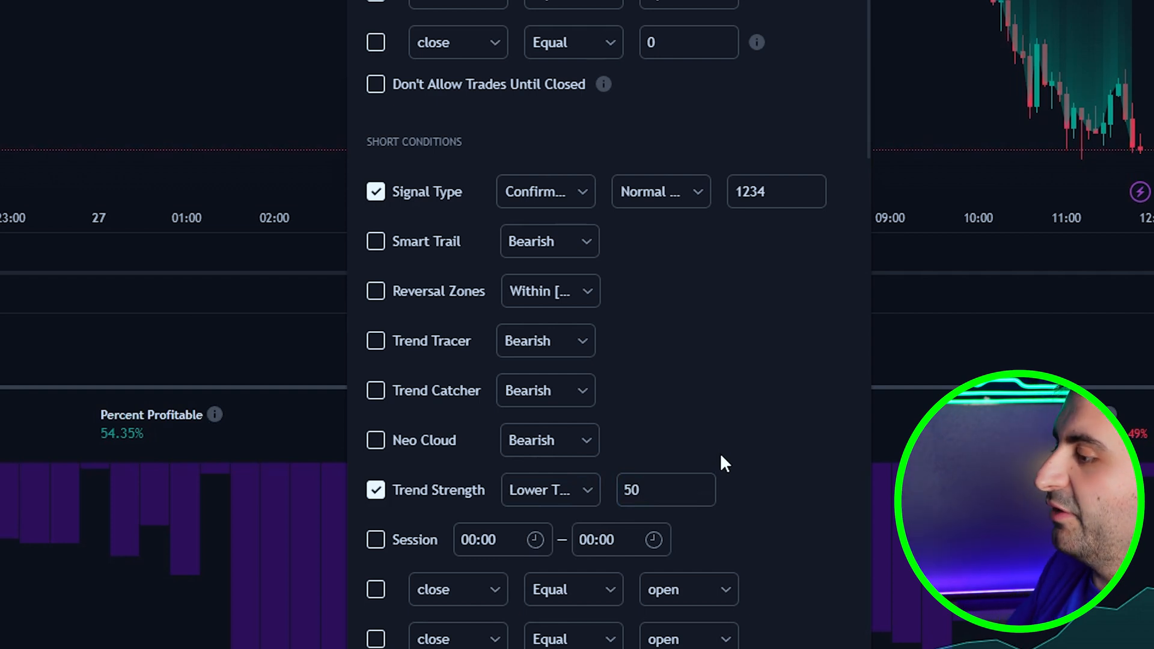
scroll("down", 3)
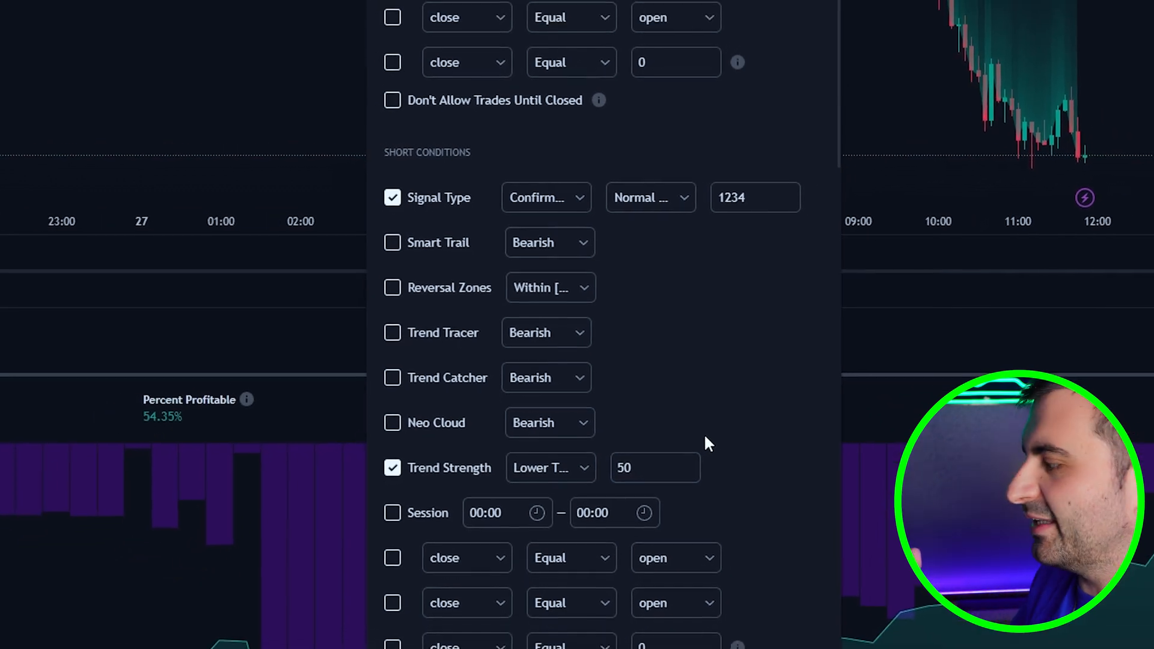
scroll("down", 3)
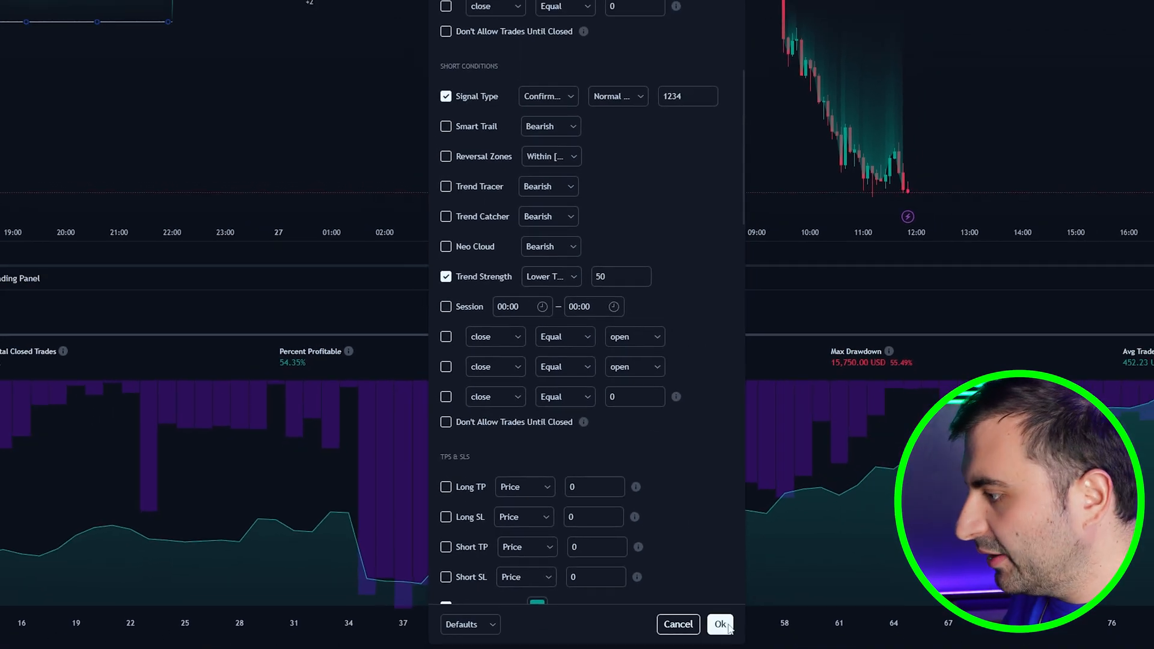
- Apply the entry settings, then set Initial capital to 25000 under Properties and confirm
left_click(720, 624)
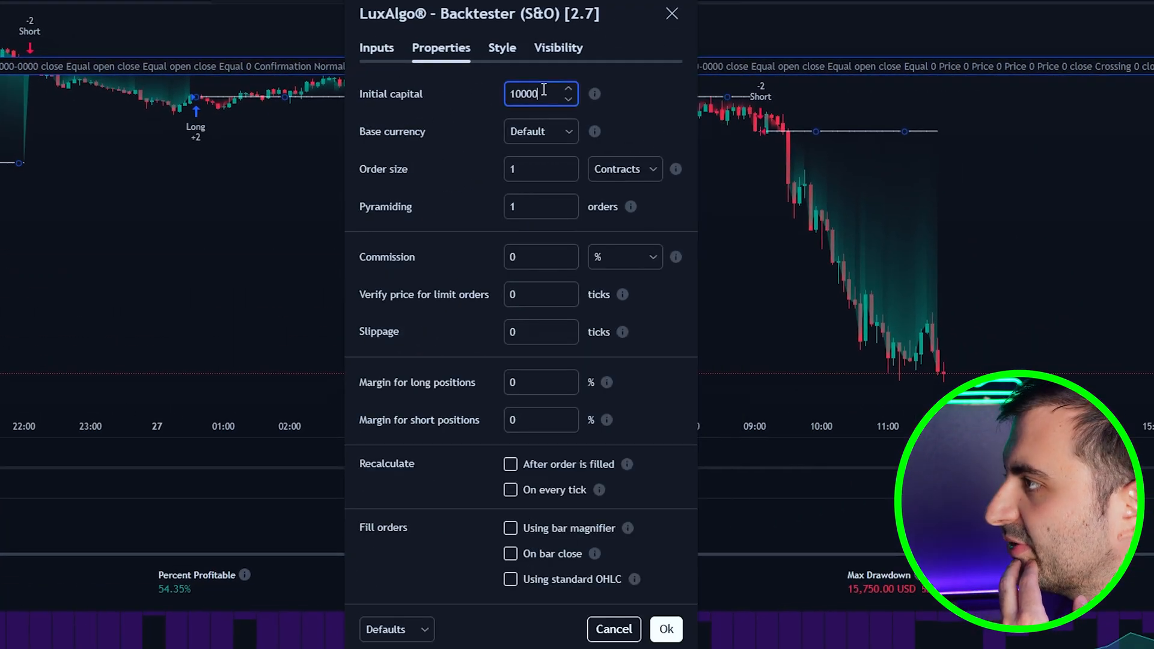
type("25")
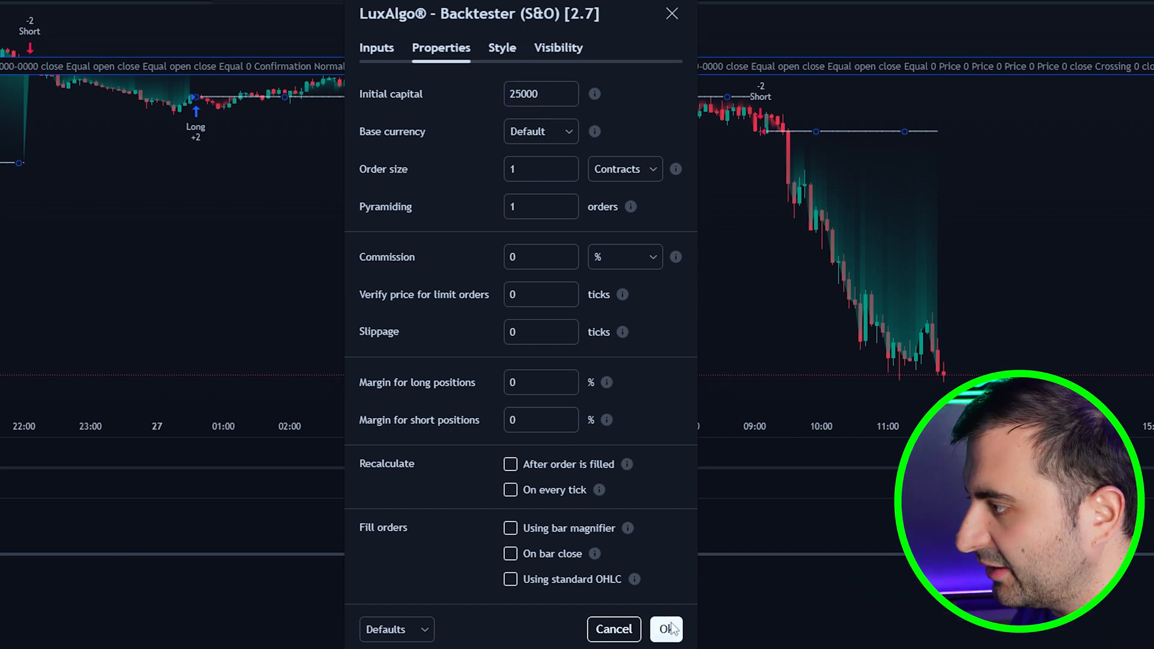
left_click(665, 628)
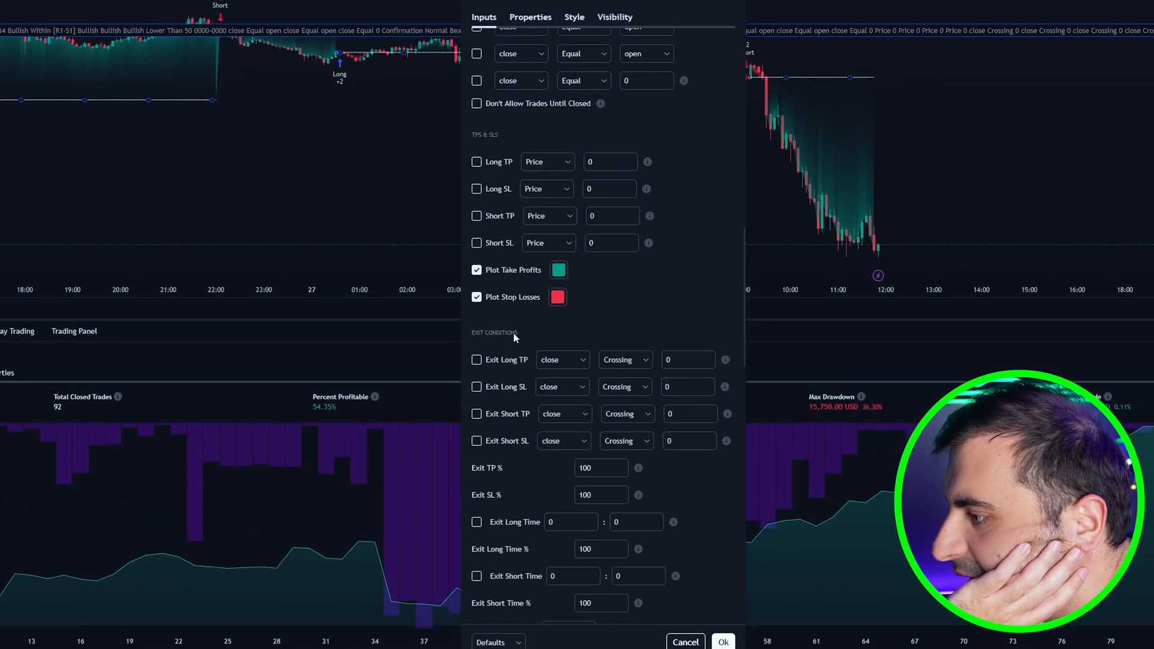
- Enable Built In Exits under Exit Conditions, check the results, then disable them again
scroll("down", 3)
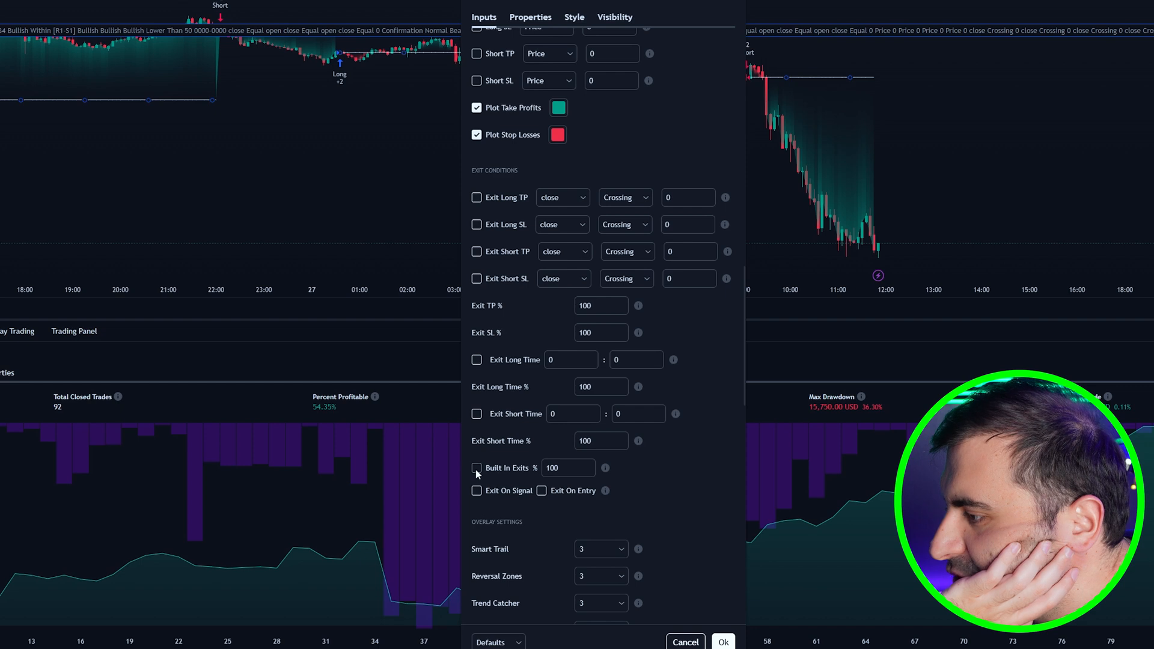
left_click(476, 468)
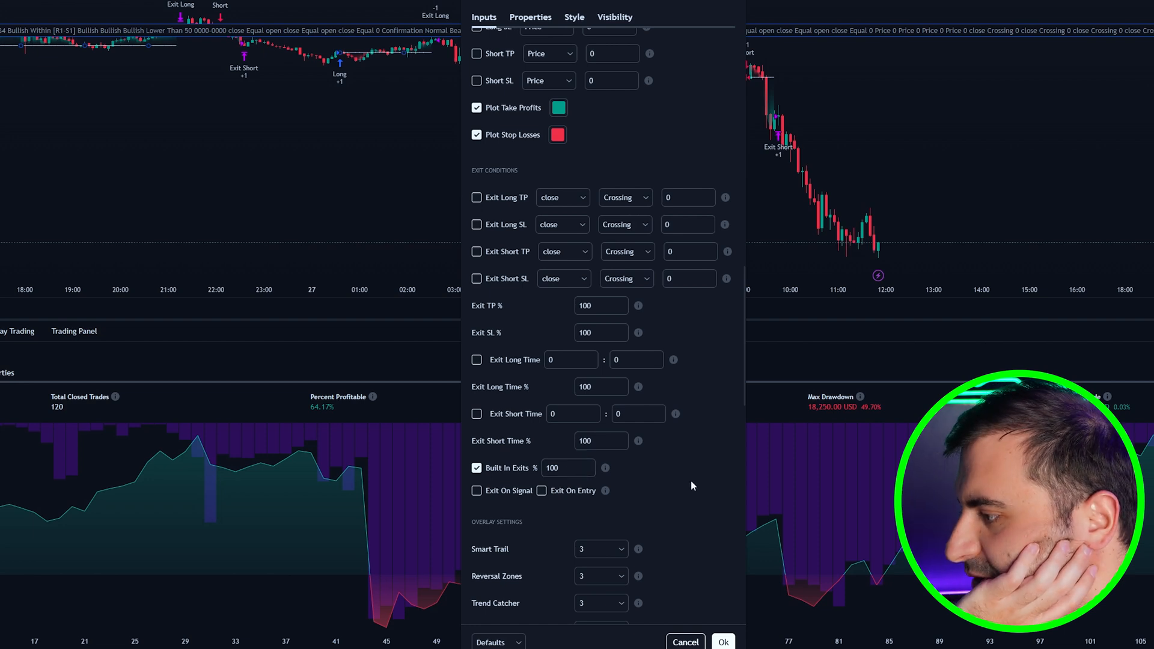
scroll("down", 3)
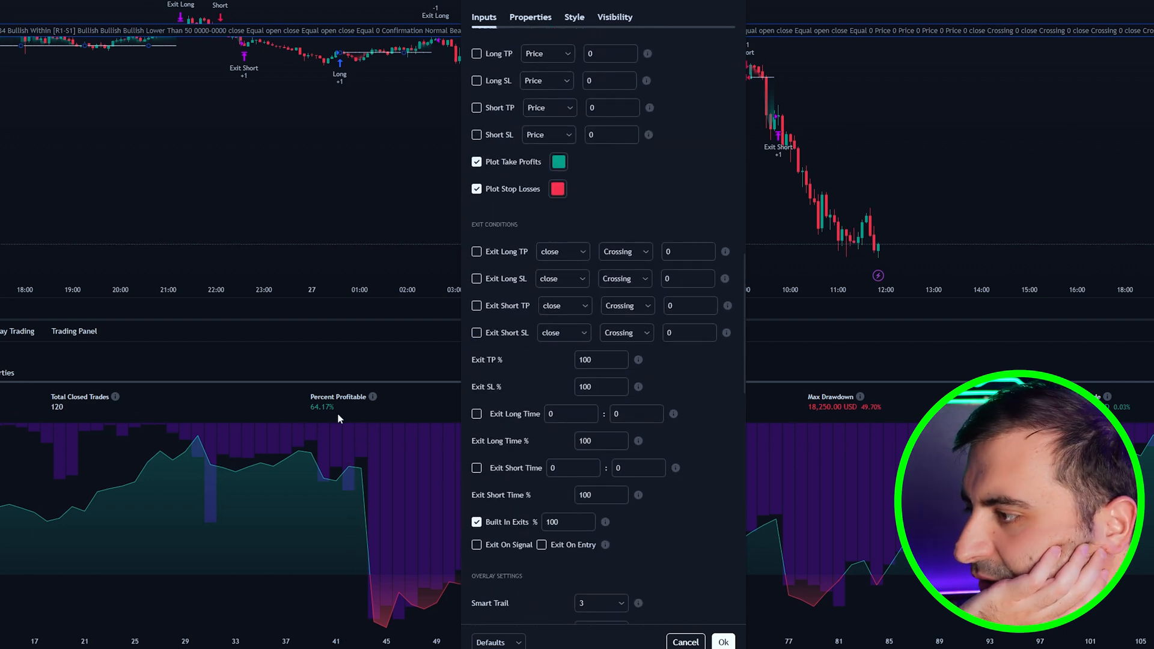
mouse_move(324, 414)
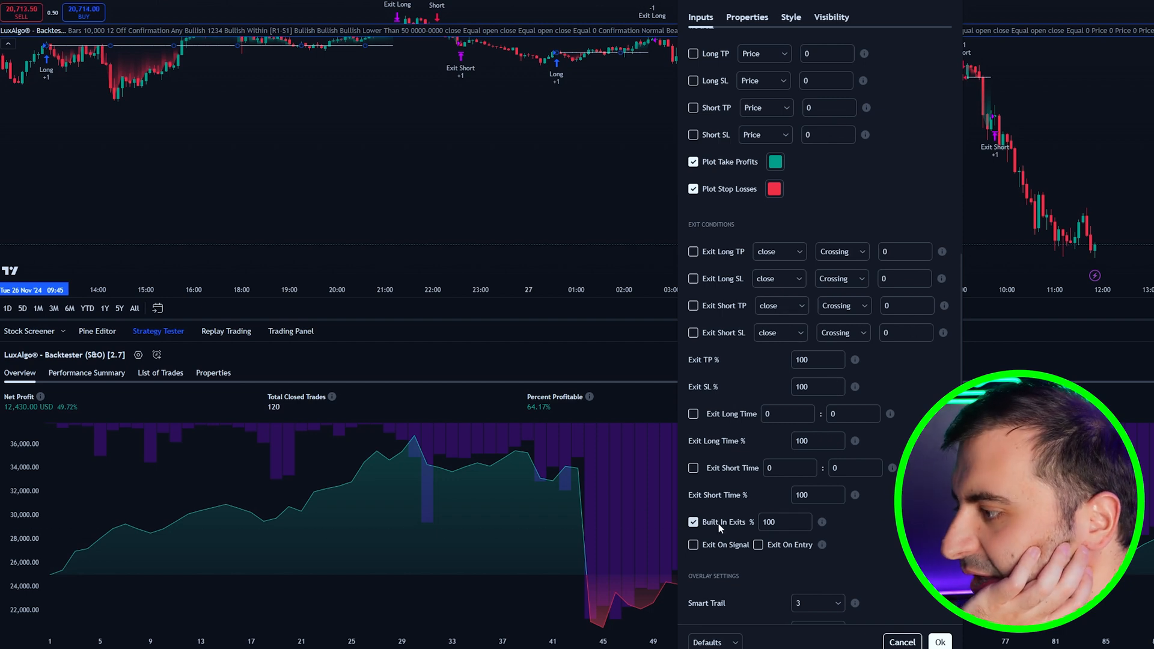
left_click(692, 522)
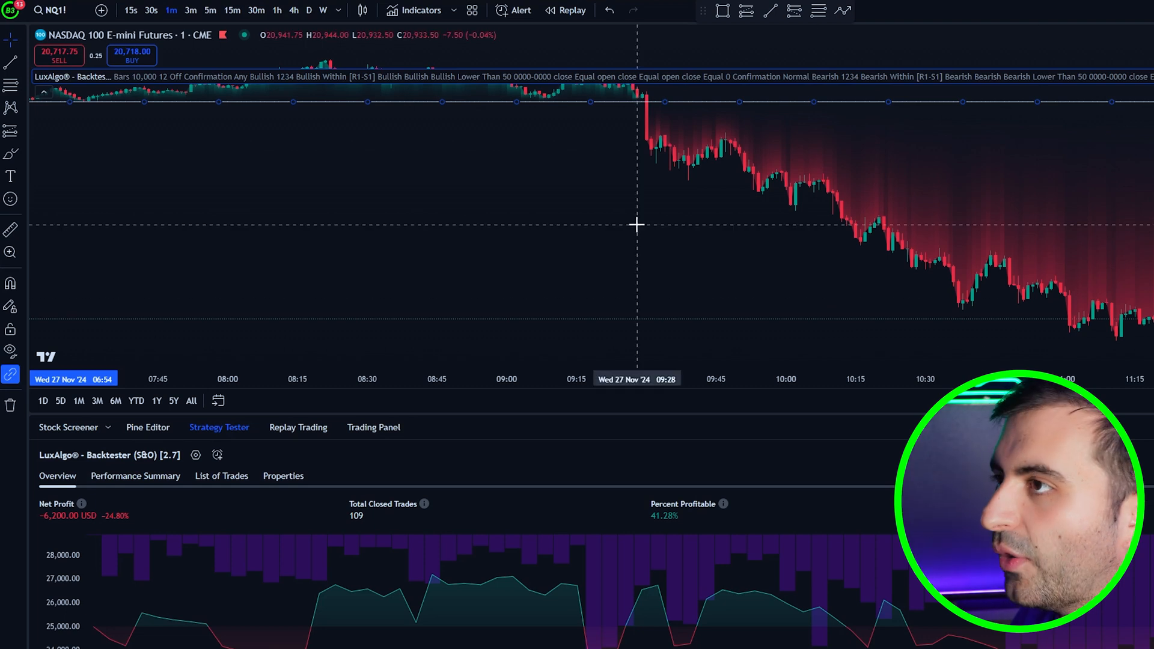
- Check Strategy Tester results on 3m, 5m and 15m charts, returning to 5m
left_click(190, 11)
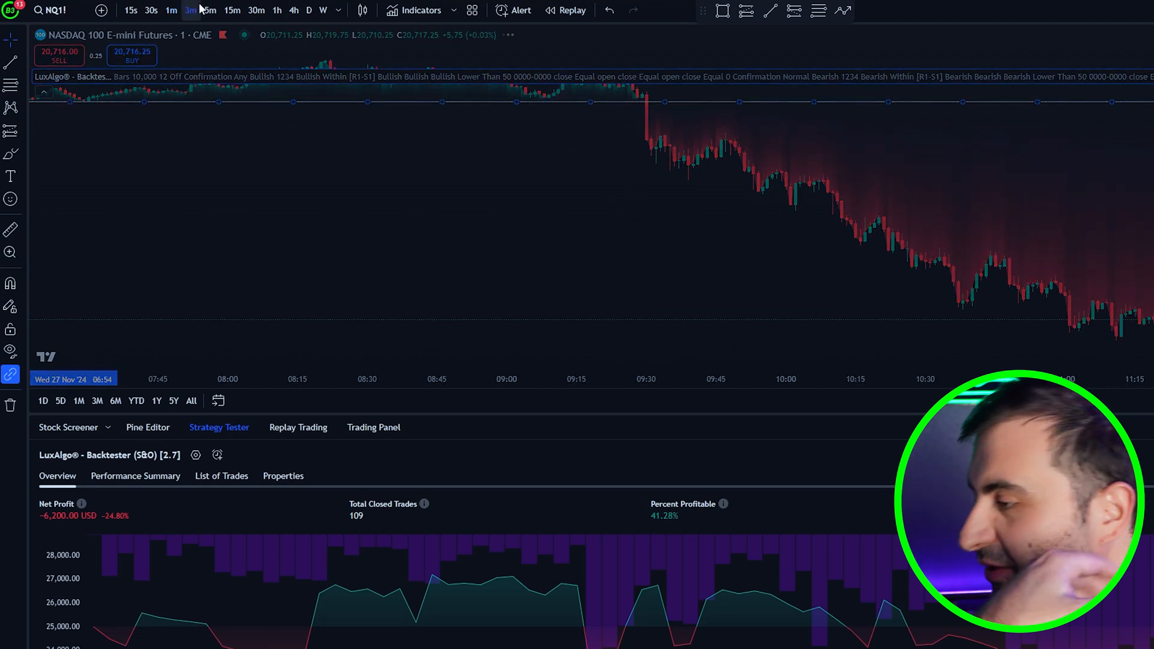
left_click(190, 11)
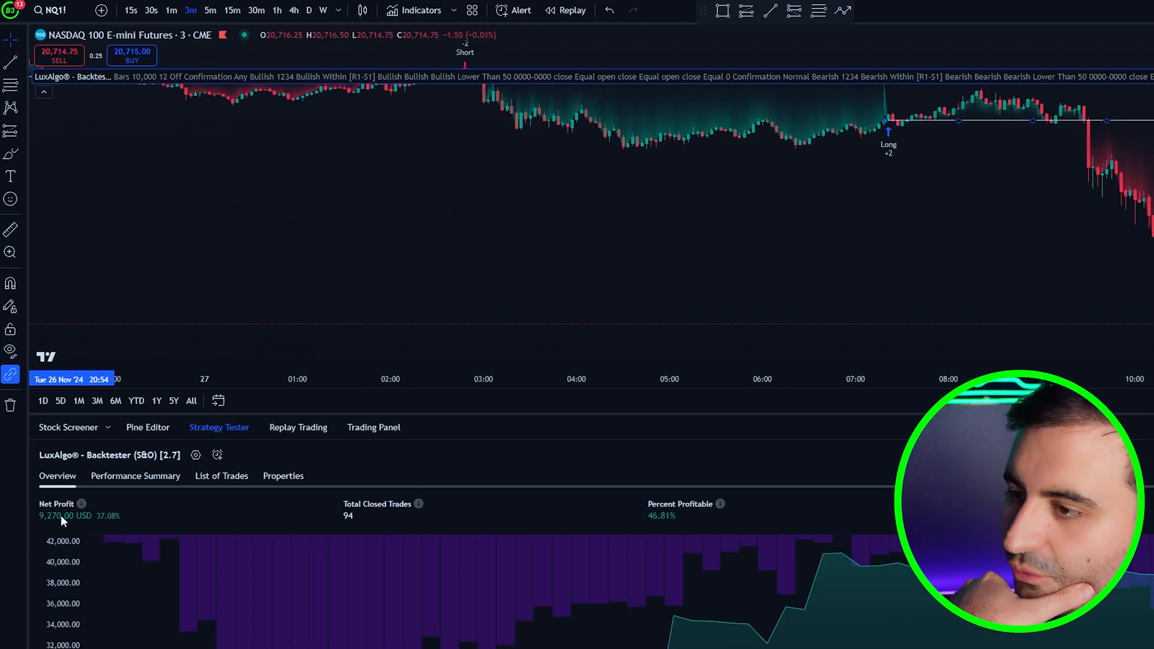
left_click(210, 9)
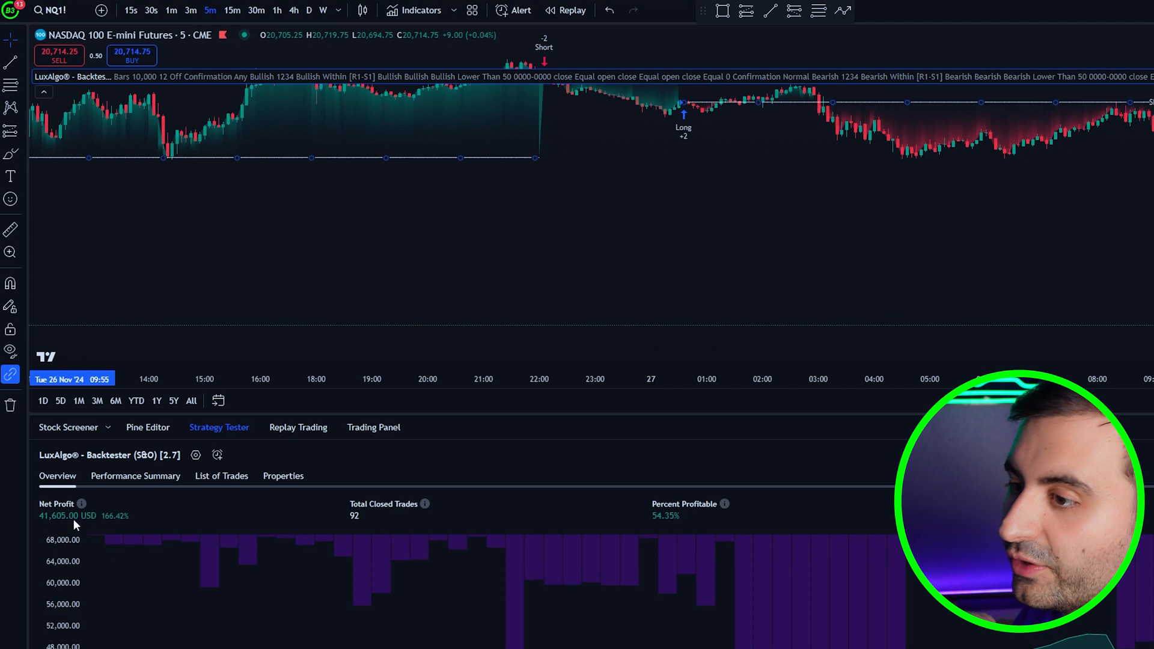
left_click(231, 11)
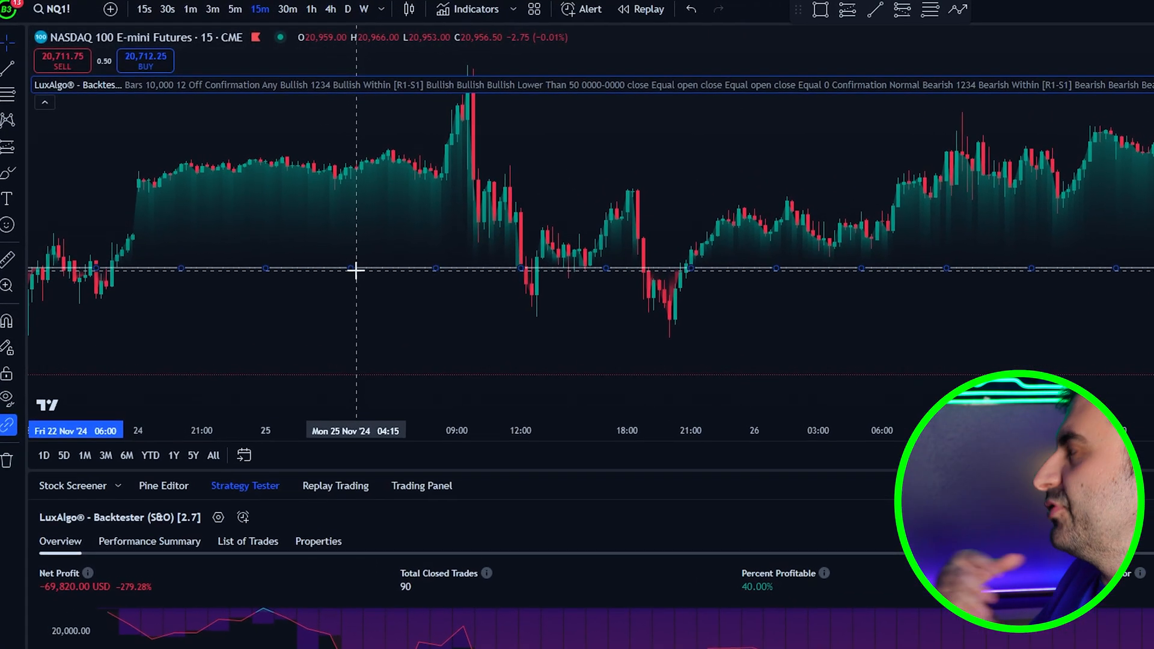
left_click(235, 9)
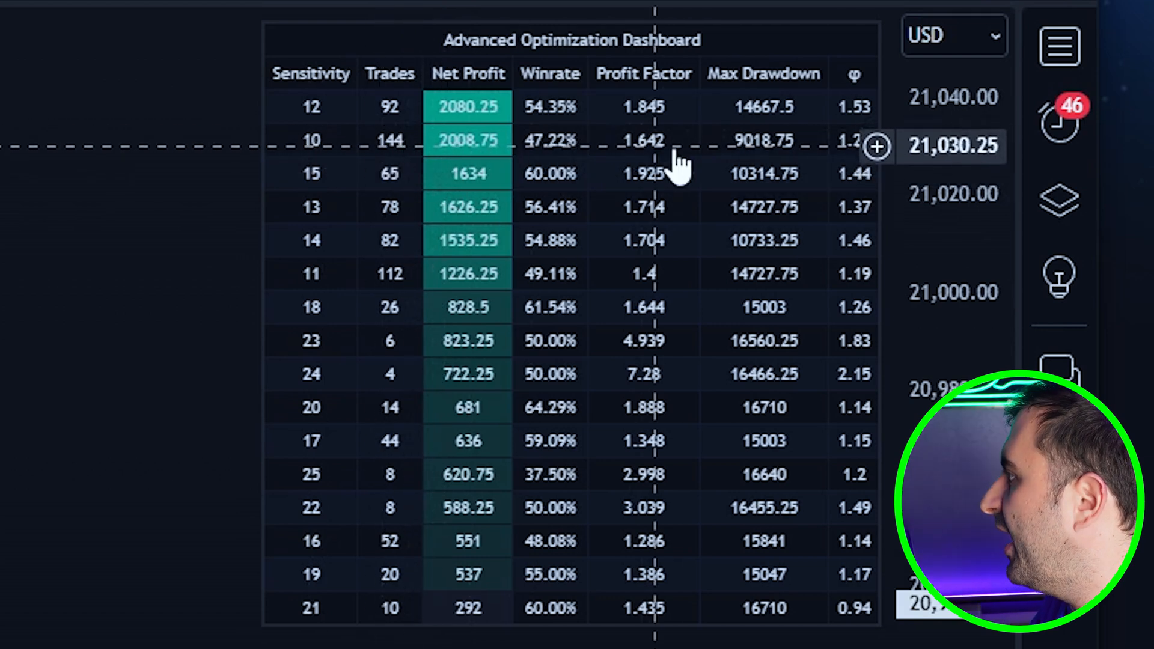
mouse_move(586, 240)
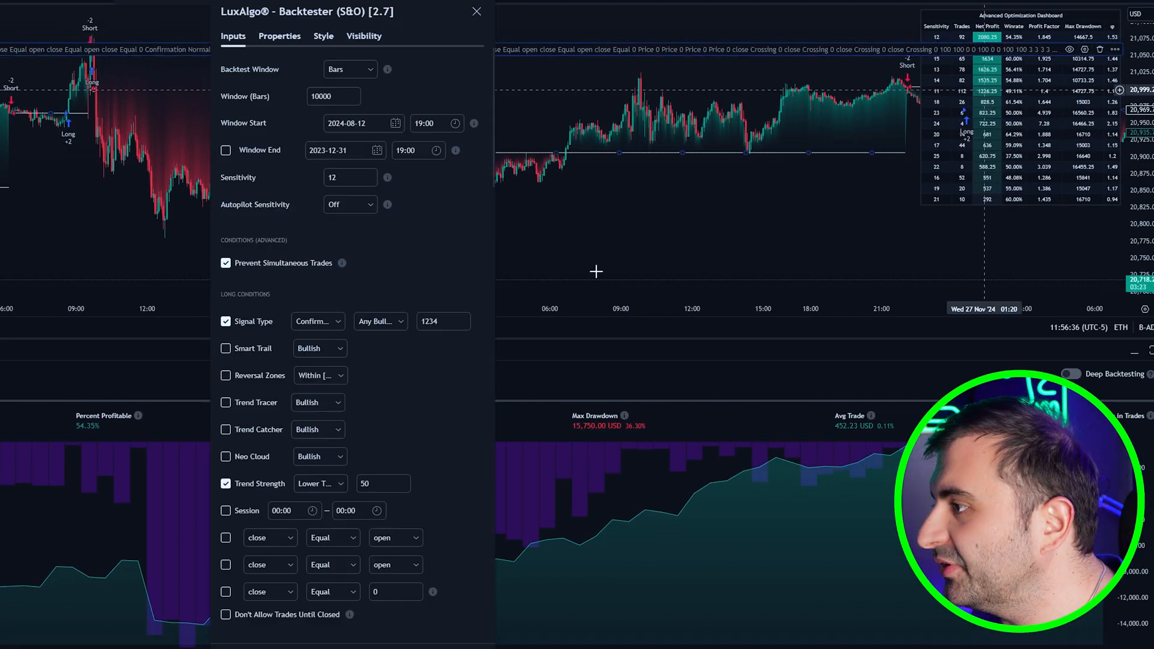
- Scroll the Inputs past the Advanced dashboard options to the empty Long and Short Alerts Messages fields
scroll("down", 3)
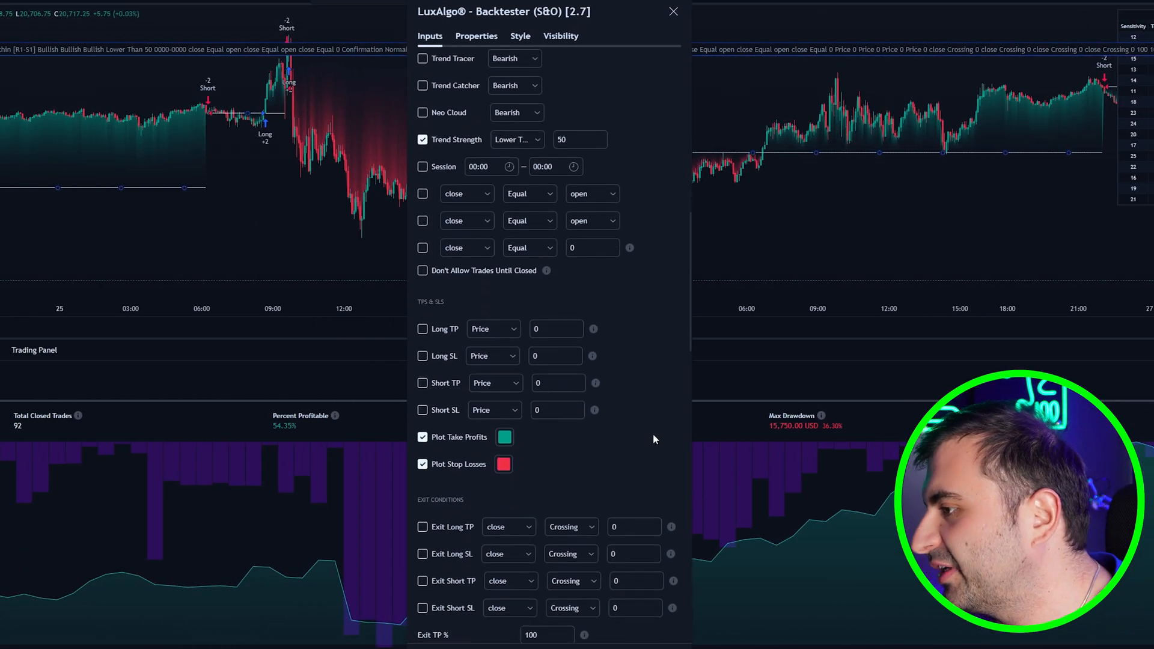
scroll("down", 3)
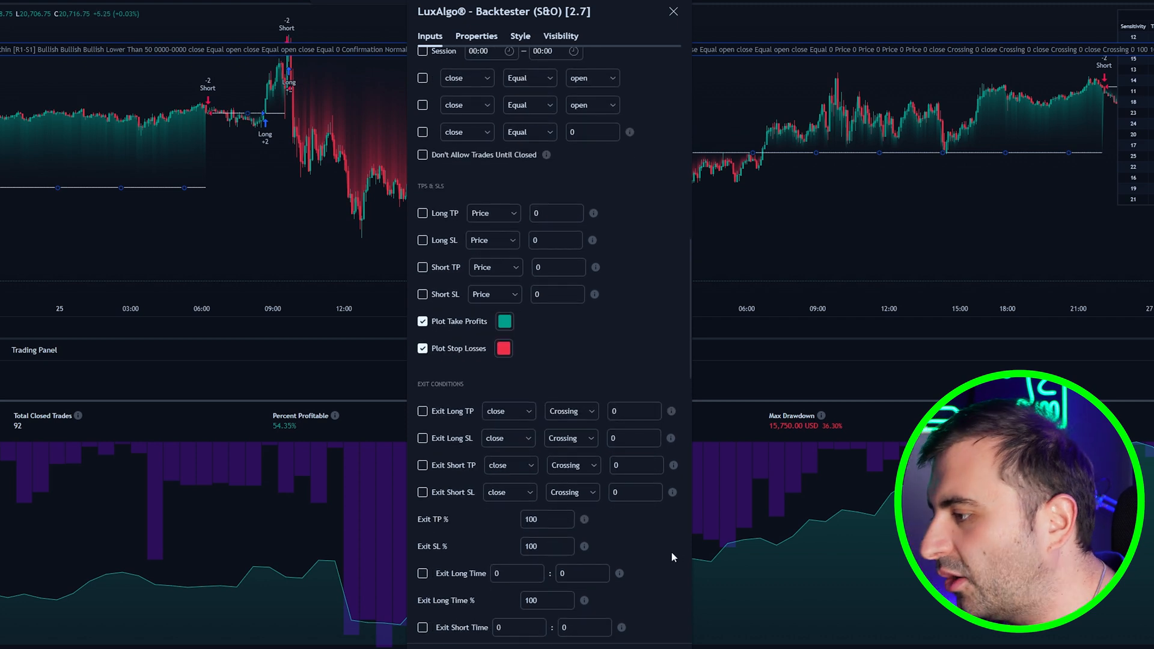
scroll("down", 3)
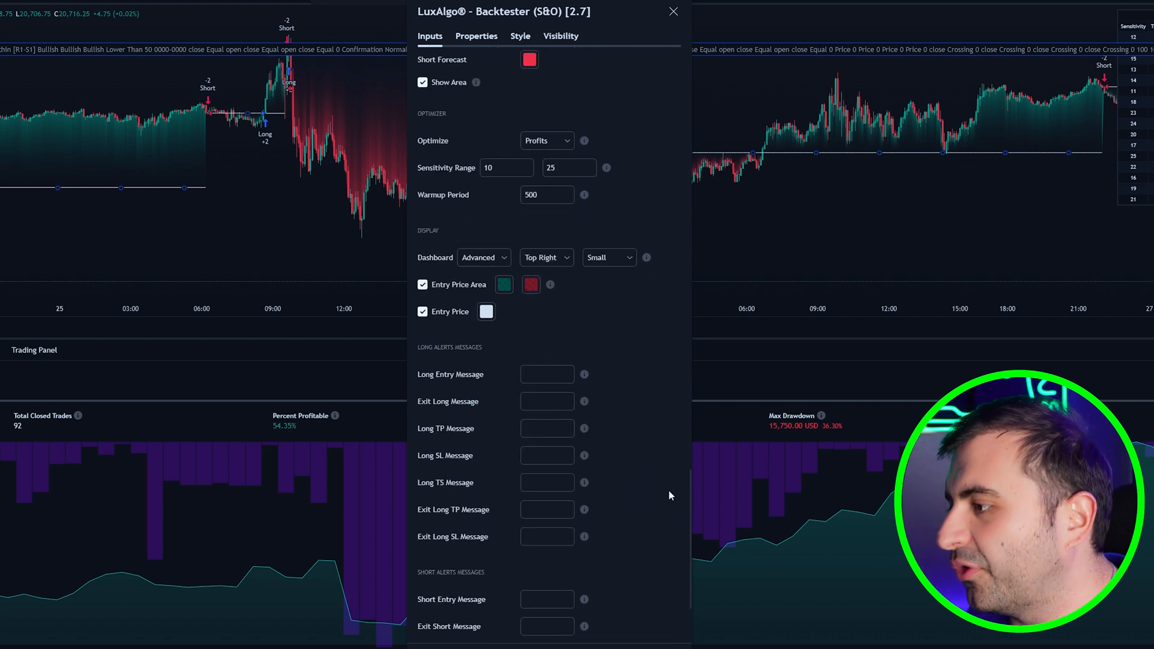
scroll("down", 3)
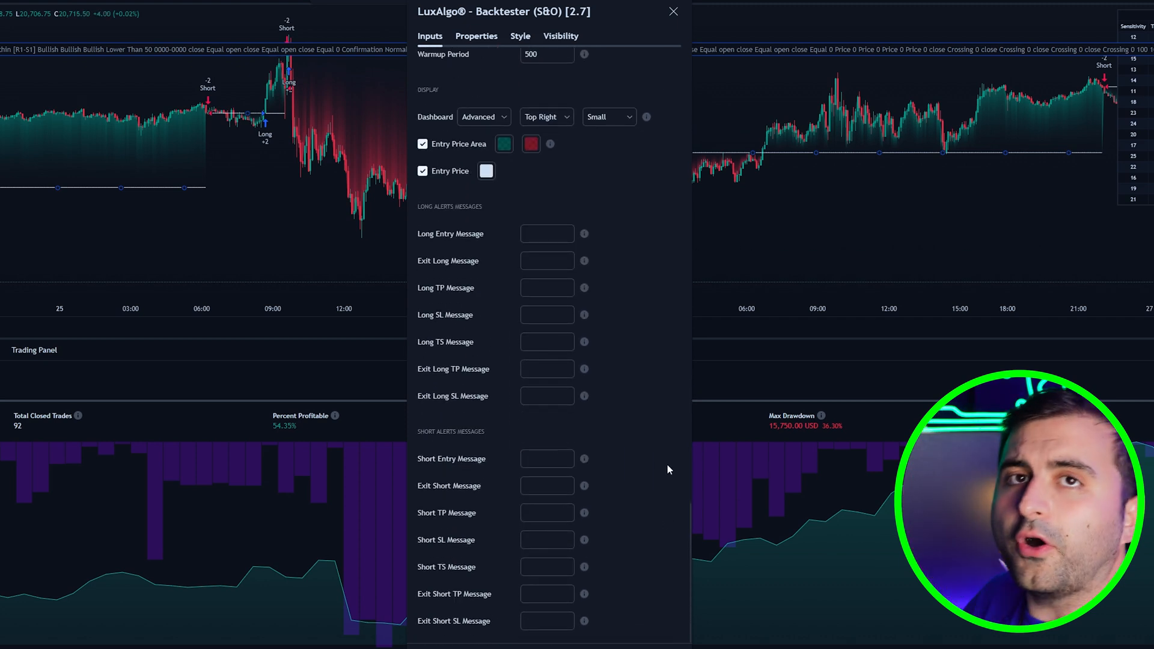